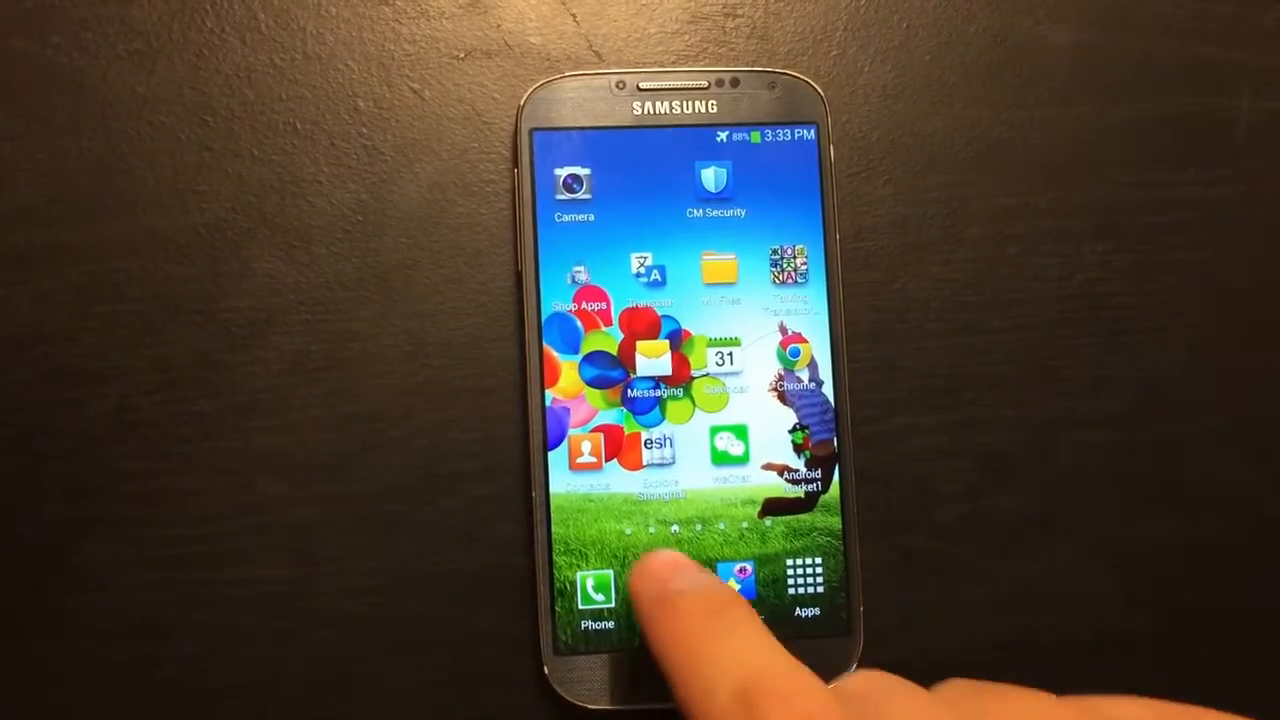
{"action": "left_click", "coordinate": [597, 590]}
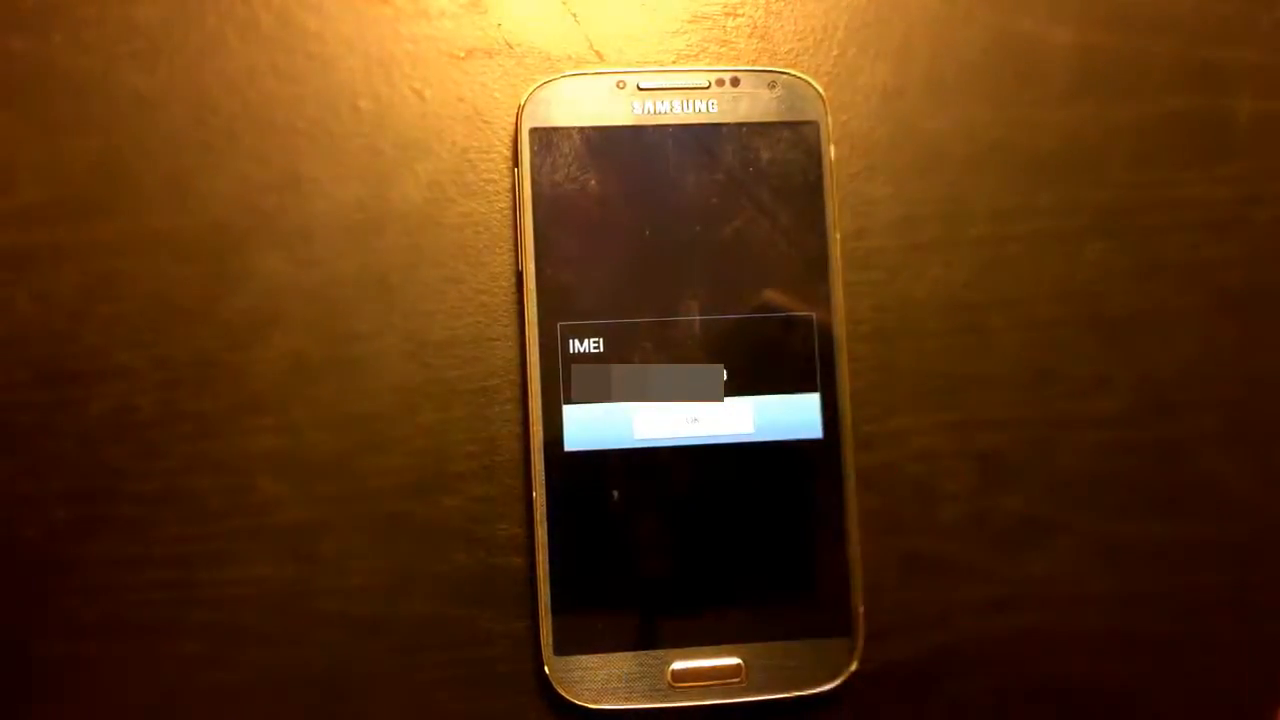
{"action": "left_click", "coordinate": [688, 418]}
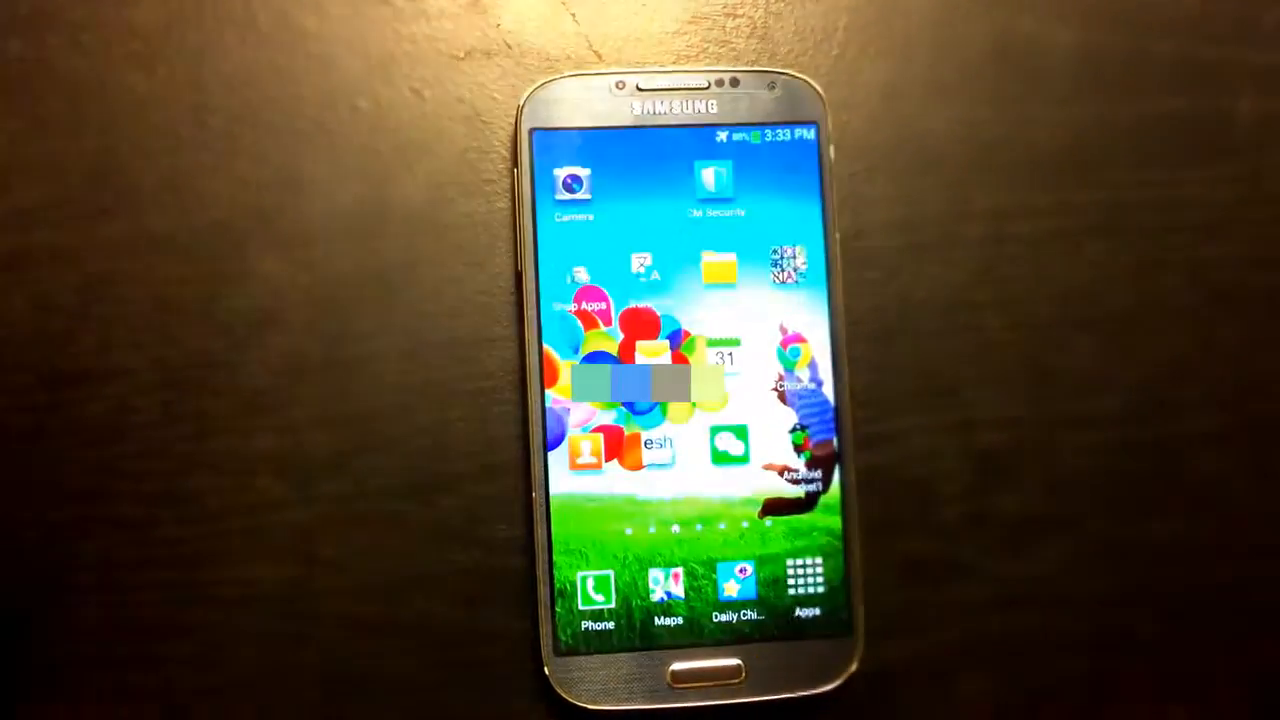